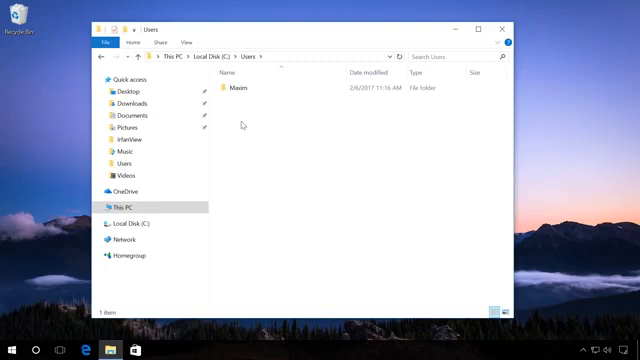
Step: Enable the built-in Administrator account with net user Administrator /active:yes
left_click(244, 88)
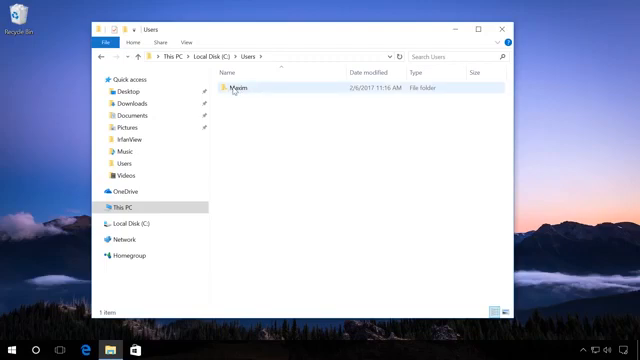
mouse_move(234, 89)
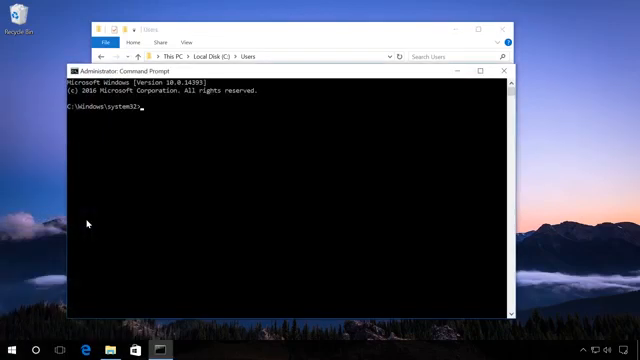
type("net user Administrator /active:yes")
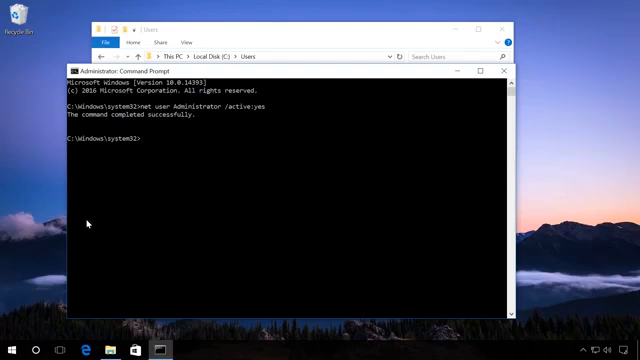
mouse_move(128, 224)
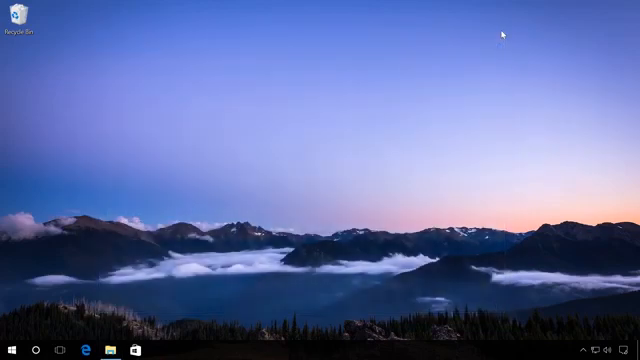
mouse_move(13, 348)
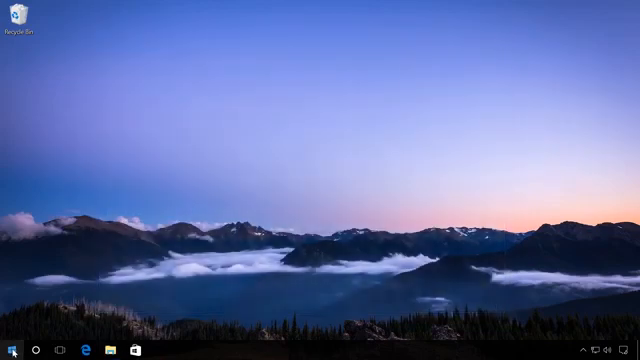
Step: Sign out of the current account and sign in as Administrator
left_click(11, 350)
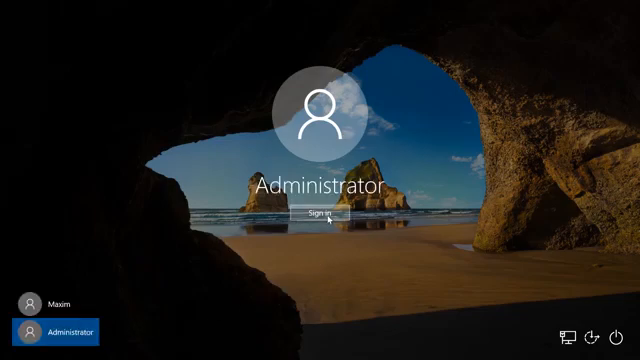
left_click(320, 216)
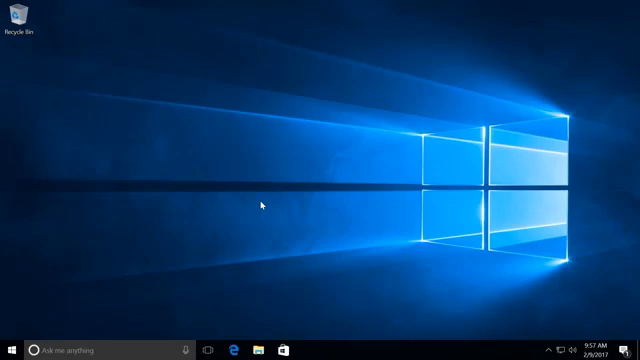
mouse_move(162, 206)
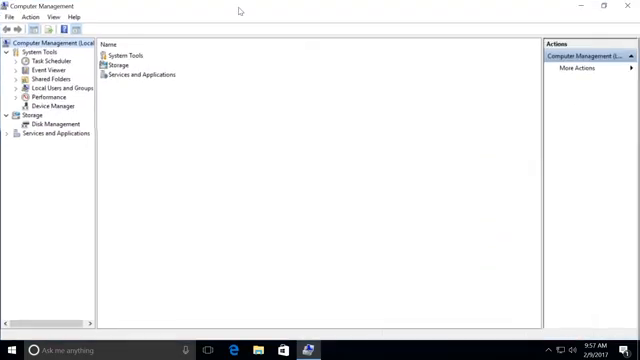
Step: Show Local Users and Groups and bring up the Maxim account's context menu
left_click(55, 89)
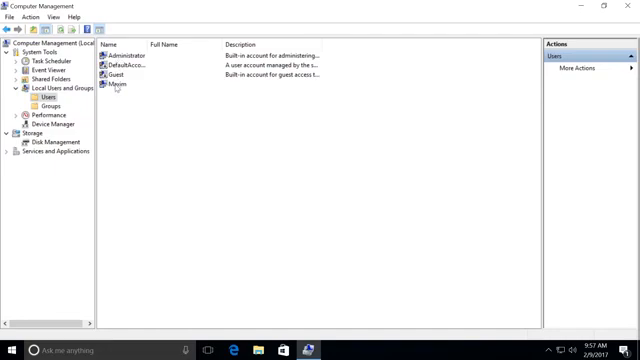
right_click(108, 84)
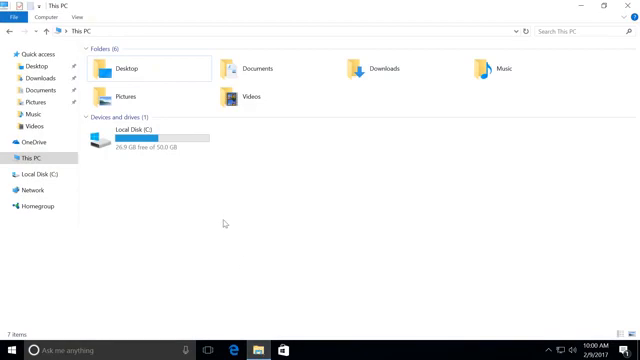
Step: Rename C:\Users\Maxim to Max and close File Explorer
double_click(130, 137)
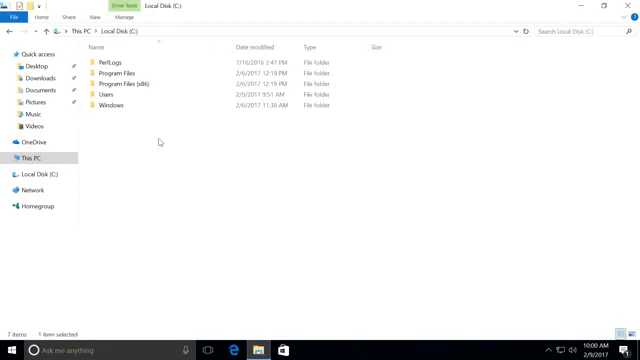
left_click(112, 102)
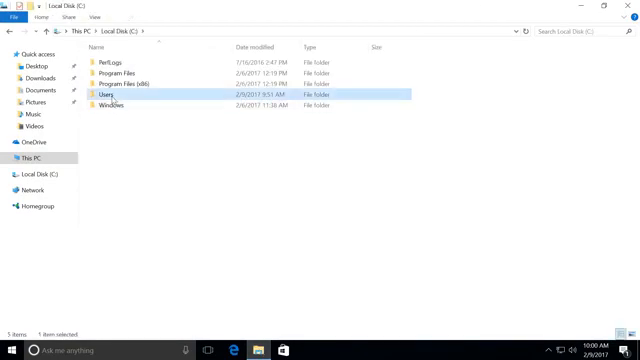
double_click(110, 102)
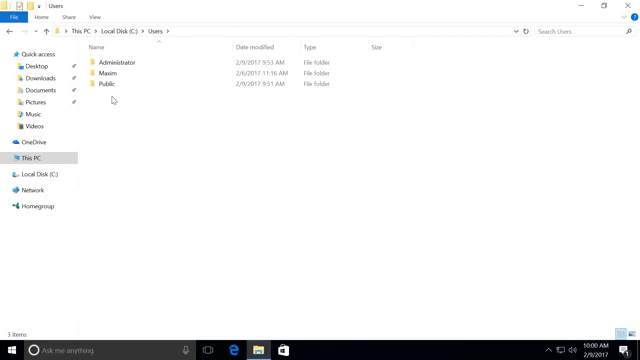
left_click(120, 74)
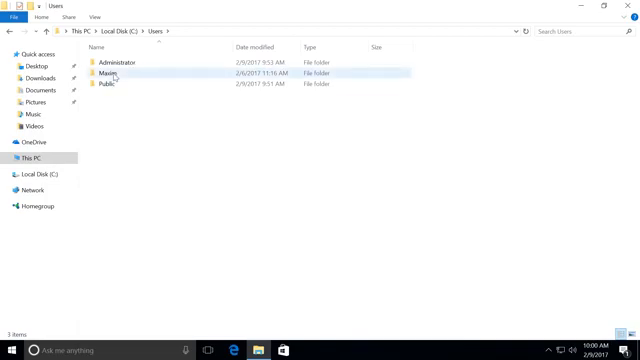
right_click(103, 74)
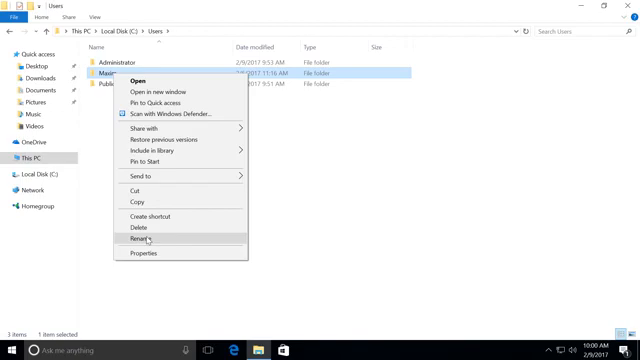
left_click(137, 240)
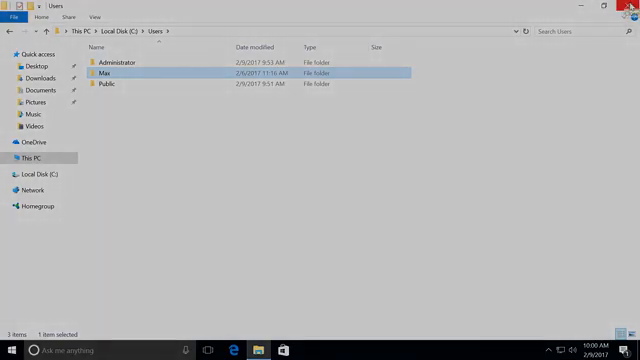
left_click(629, 17)
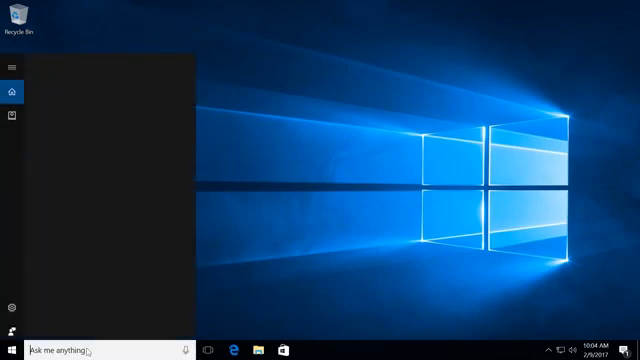
Step: Search the taskbar for regedit to launch Registry Editor
type("re")
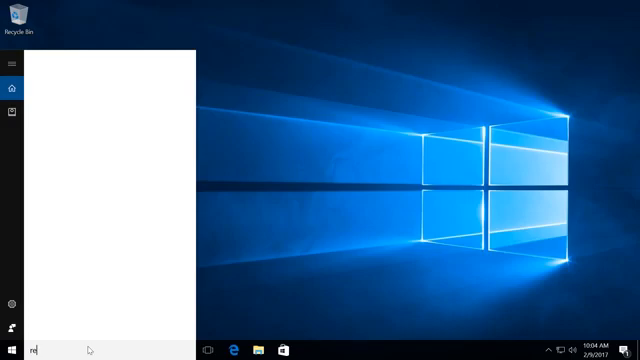
type("regedit")
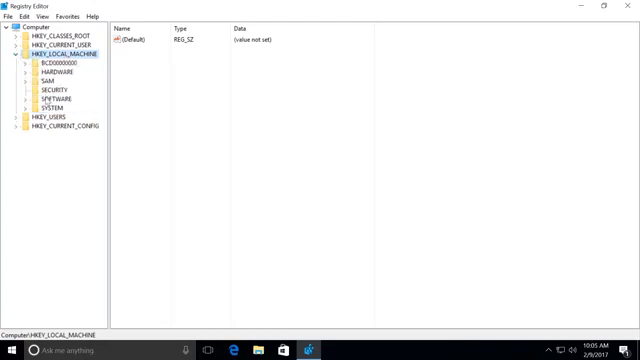
Step: Expand HKEY_LOCAL_MACHINE\SOFTWARE and scroll down to Microsoft\Windows NT\CurrentVersion
left_click(25, 99)
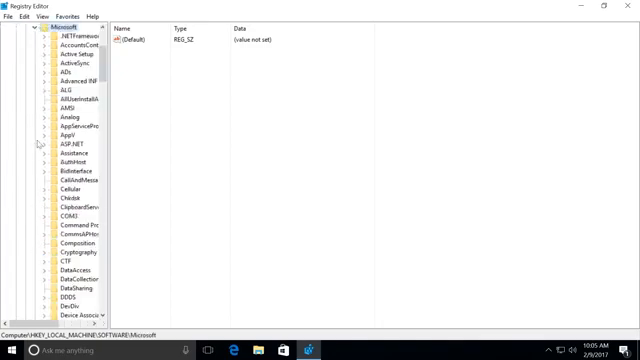
scroll("down", 3)
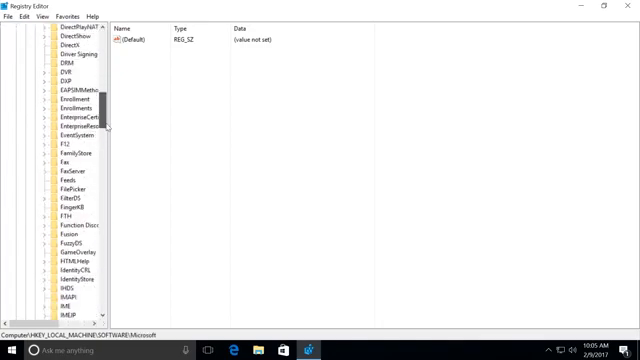
scroll("down", 3)
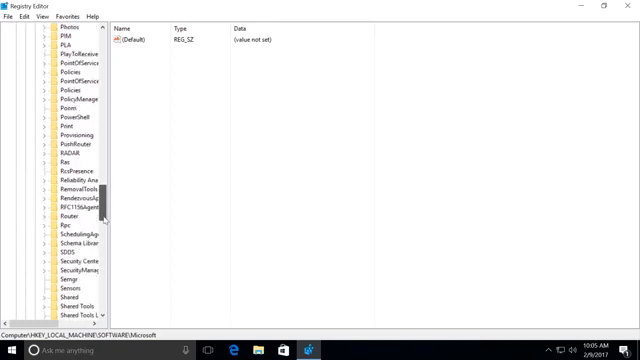
scroll("down", 3)
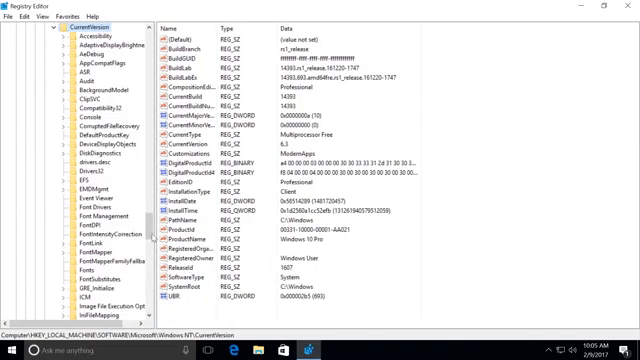
scroll("down", 3)
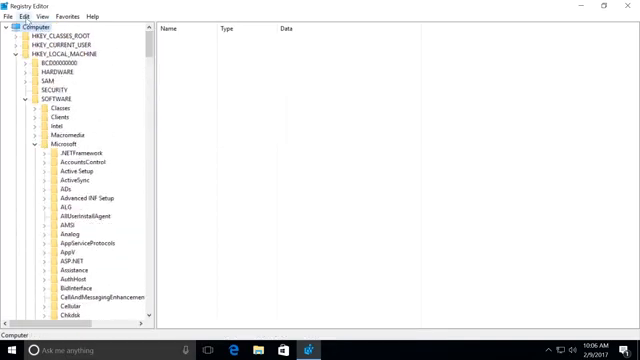
Step: Search the entire registry for the old profile path C:\Users\Maxim
left_click(35, 17)
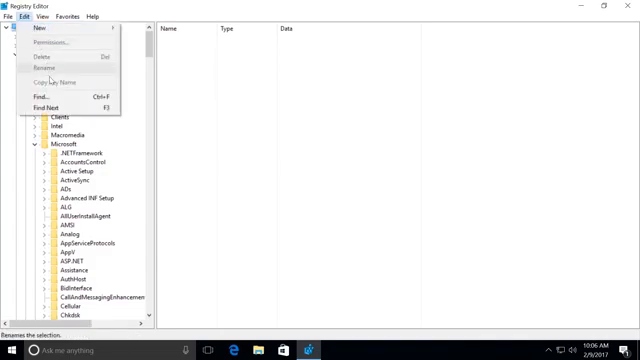
left_click(33, 87)
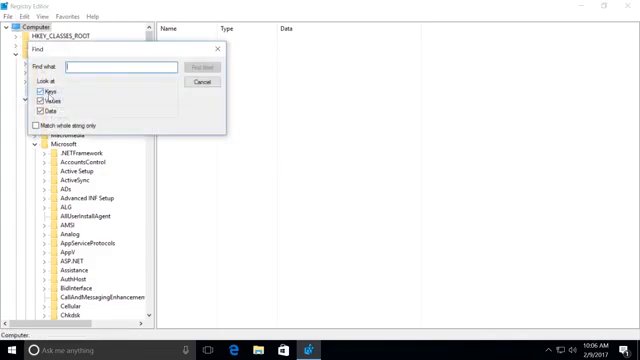
type("C")
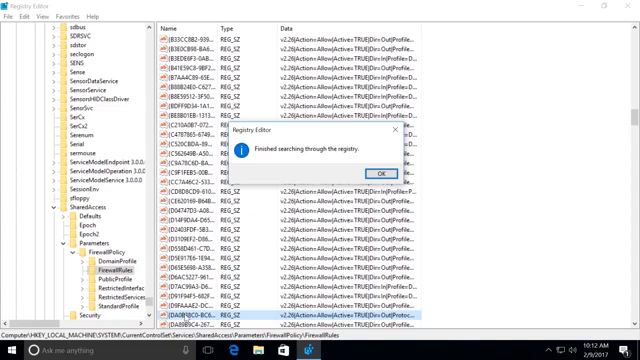
mouse_move(384, 119)
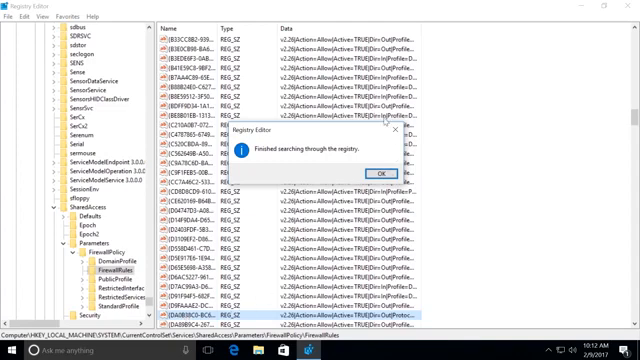
mouse_move(395, 125)
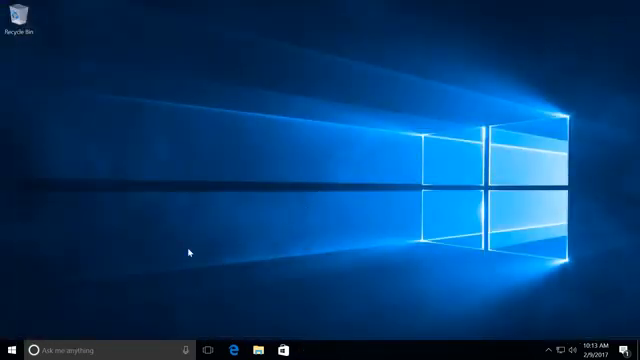
Step: Leave the Administrator session via Start and Win+L for the user account
left_click(10, 340)
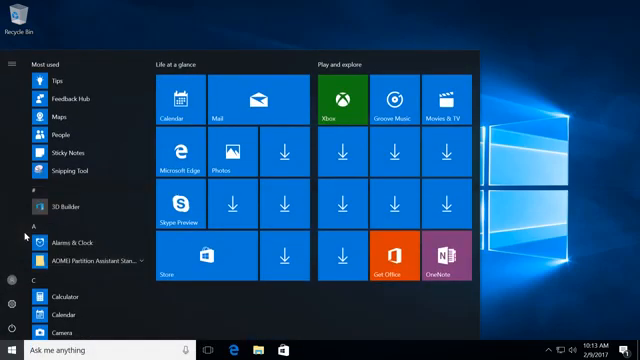
key("Win+L")
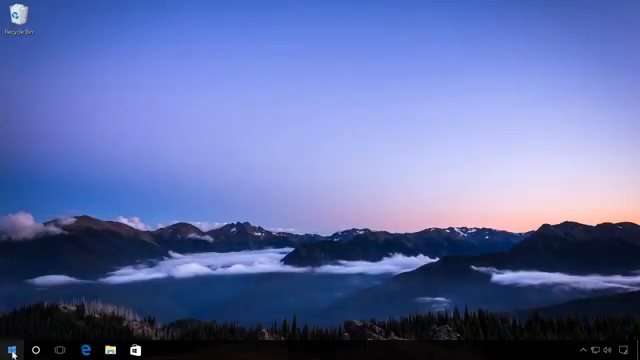
Step: Disable Administrator with net user Administrator /active:no in an admin Command Prompt
right_click(12, 351)
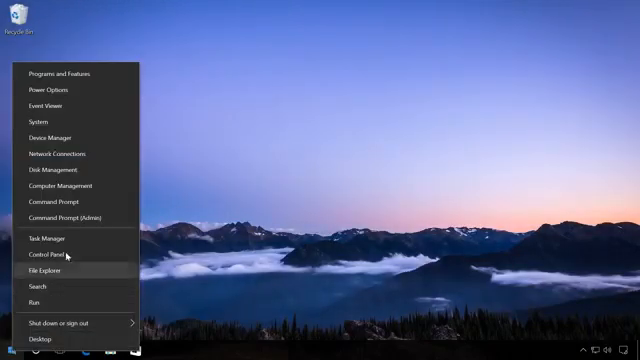
left_click(66, 218)
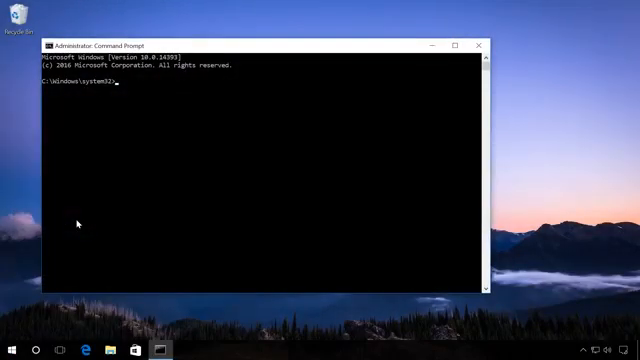
type("net user Administrator /active:no")
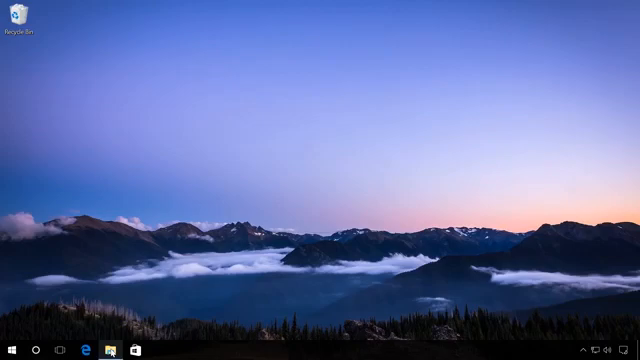
Step: Open File Explorer from the taskbar and browse into Local Disk (C:)
left_click(107, 351)
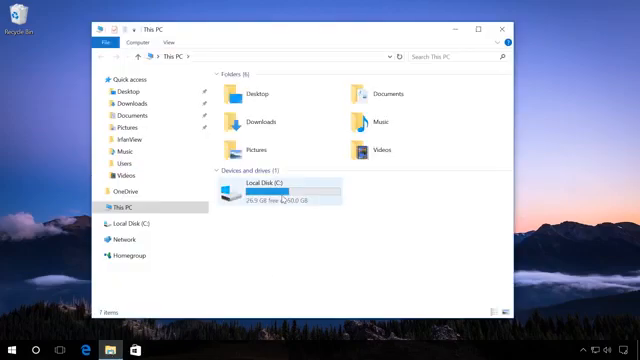
double_click(276, 189)
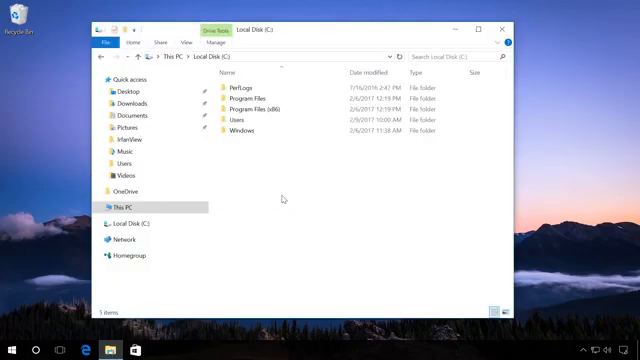